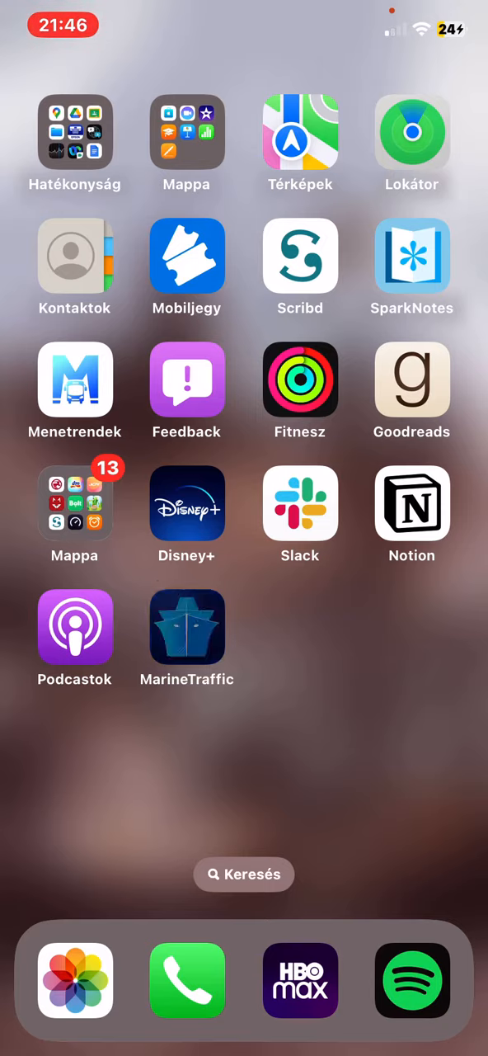
- Launch MarineTraffic and bring up its main navigation menu over the live vessel map
left_click(188, 627)
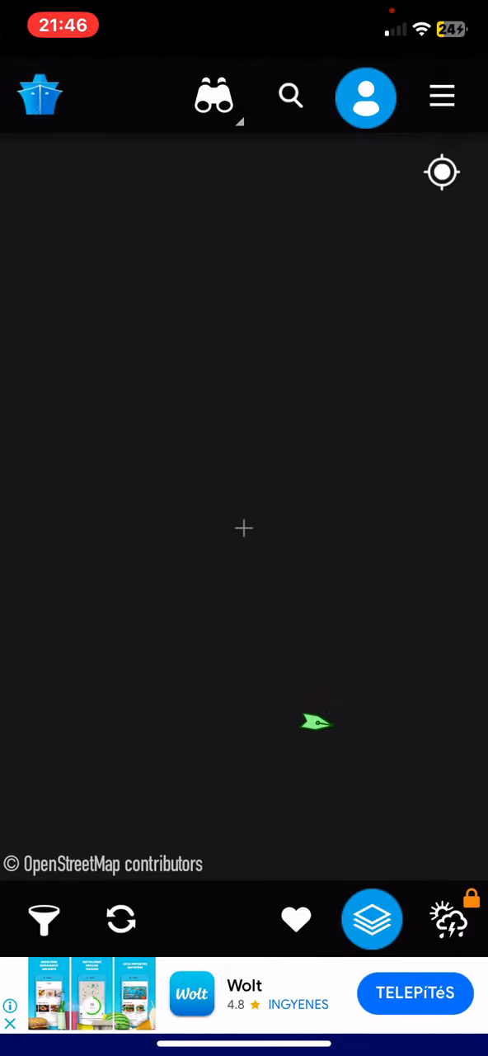
left_click(442, 95)
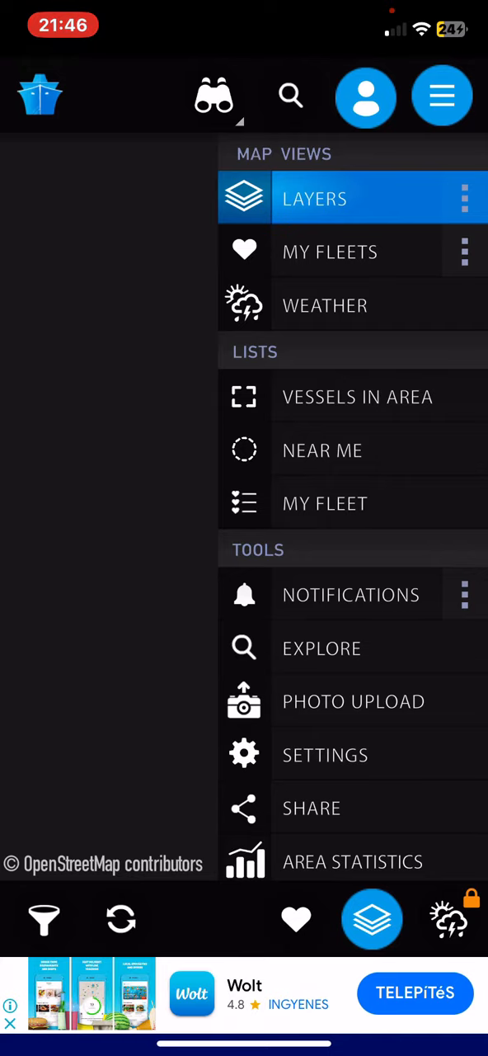
- Go to My Fleets and enter the Manage Fleet screen for 'fleetss', listing EMPIRE PERSIA as ACTIVE
left_click(330, 251)
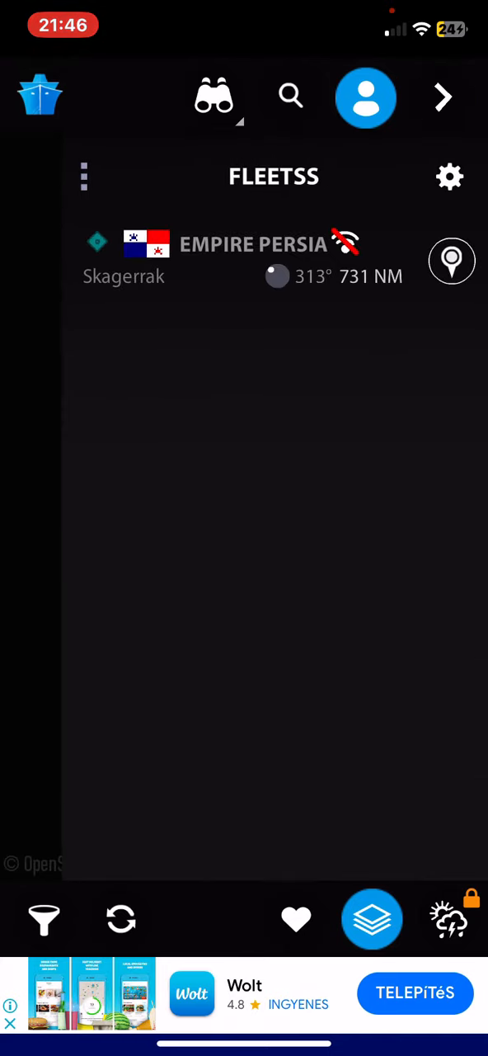
left_click(448, 176)
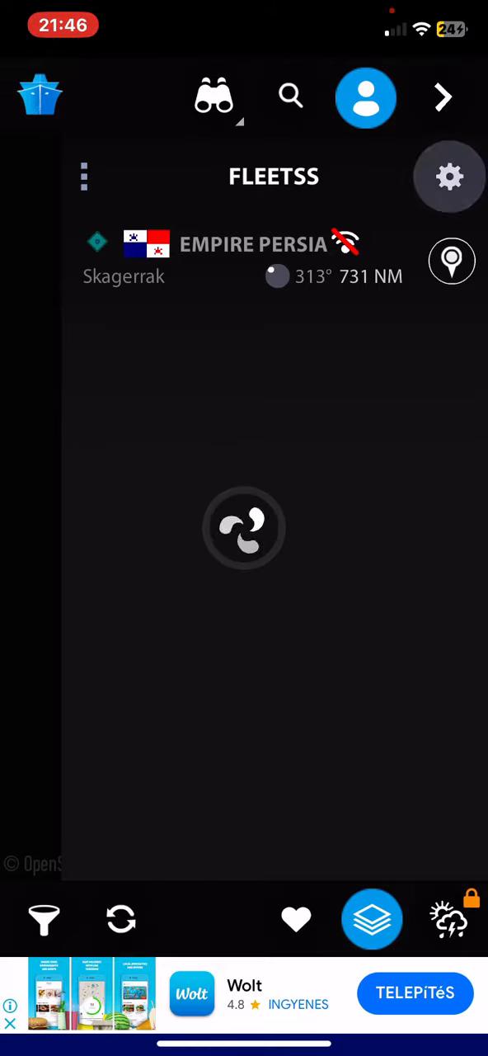
left_click(449, 175)
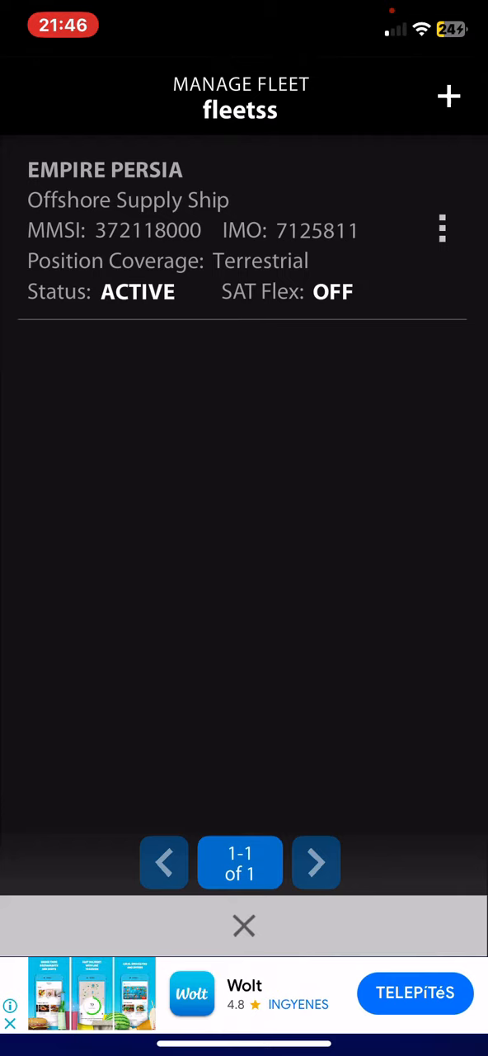
- Use EMPIRE PERSIA's options menu to mark the vessel INACTIVE in the fleet
left_click(442, 229)
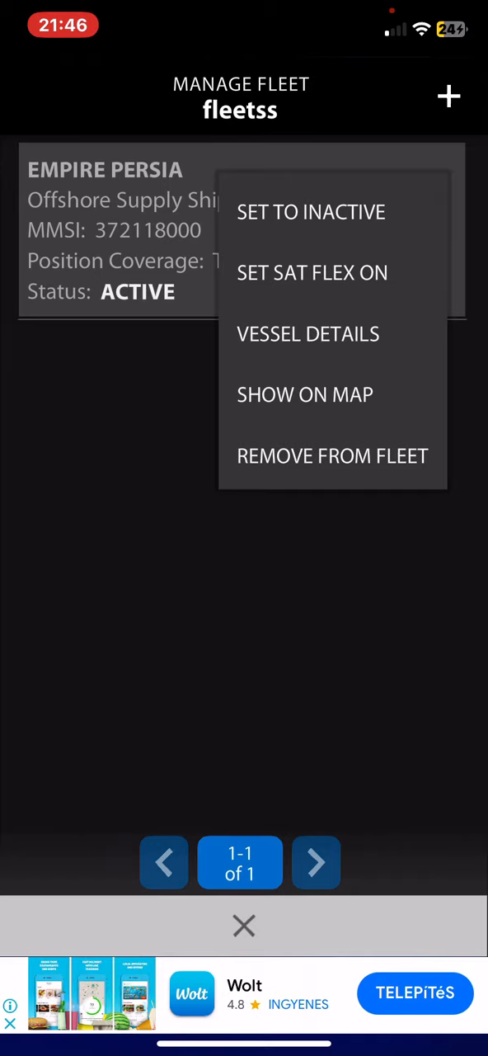
left_click(310, 211)
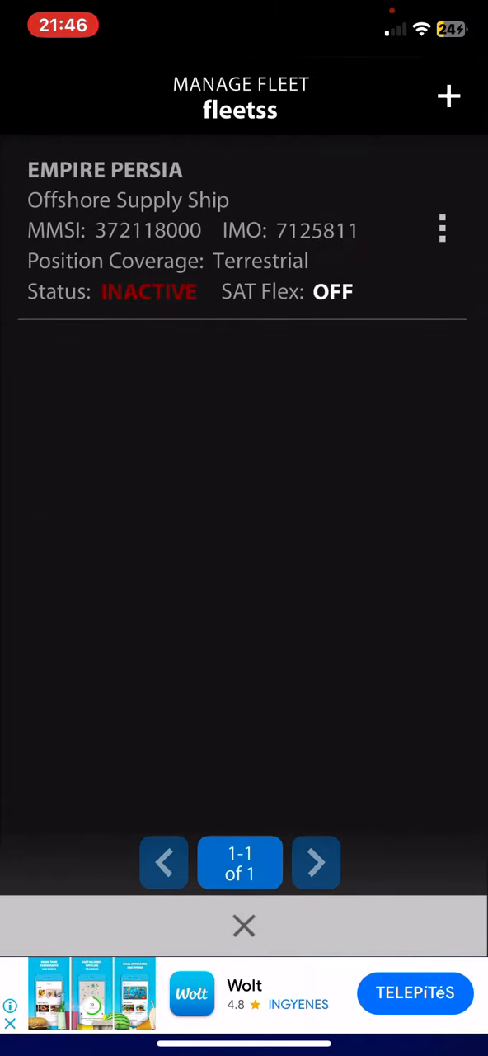